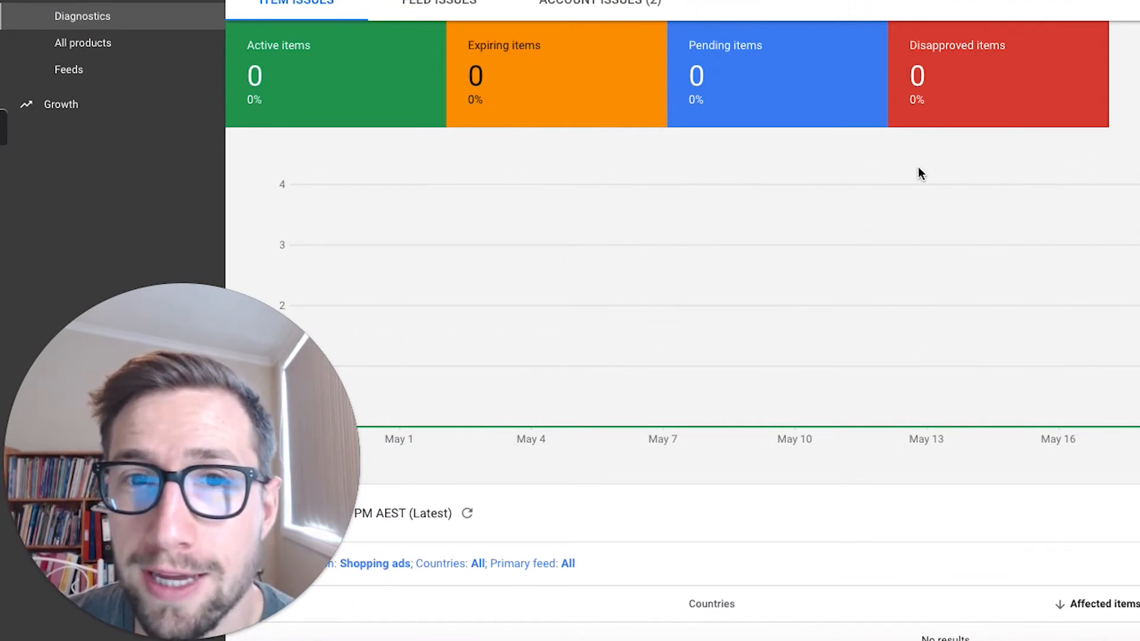
{"action": "mouse_move", "coordinate": [907, 170]}
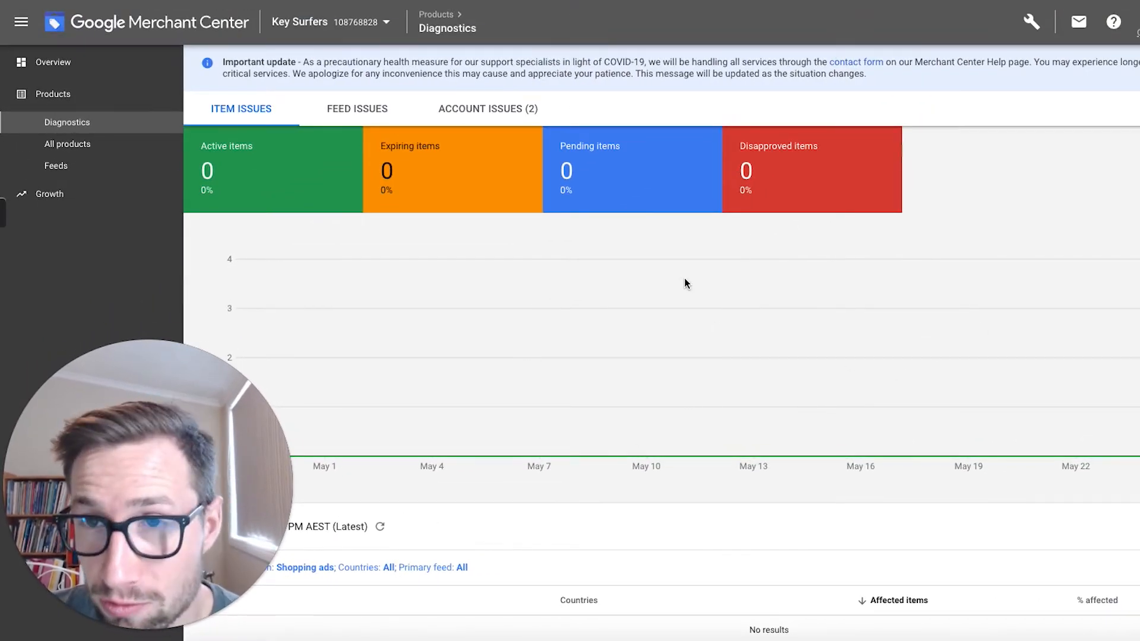
Open the Tools and Settings menu from the wrench icon on the Diagnostics page.
{"action": "left_click", "coordinate": [1030, 21]}
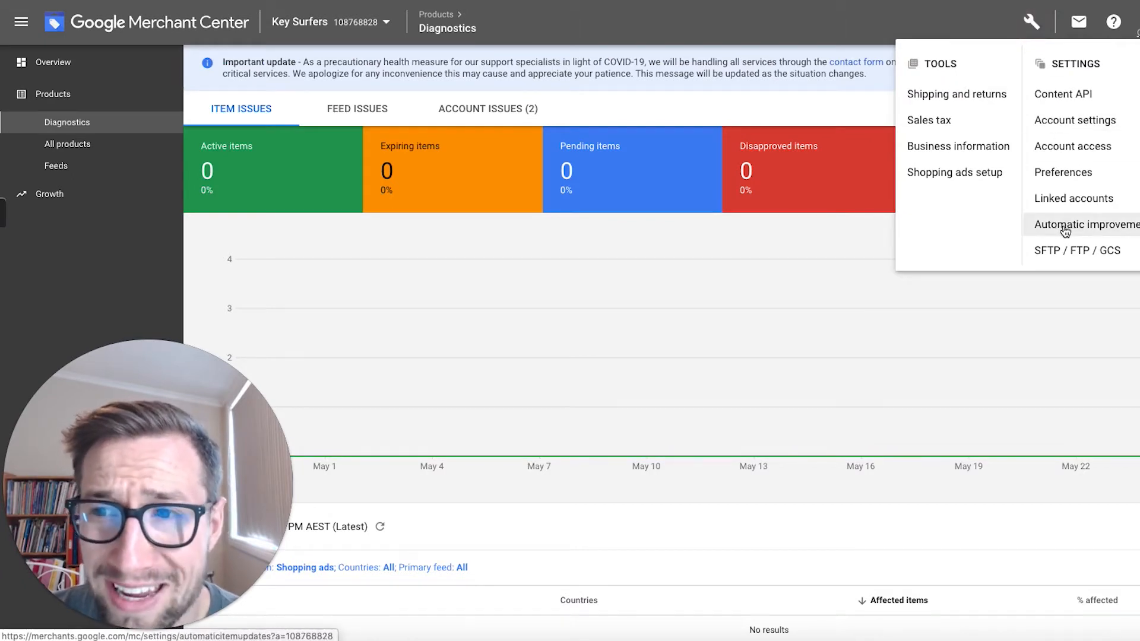
Open Automatic improvements, confirming price and availability item updates are on, then view Image improvements.
{"action": "left_click", "coordinate": [1085, 224]}
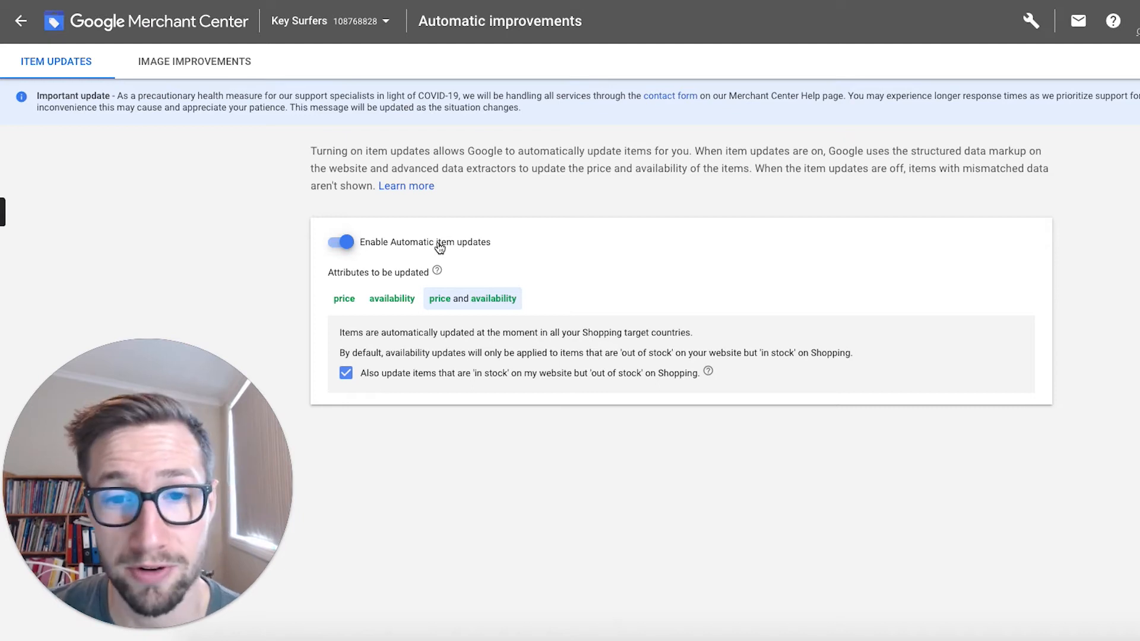
{"action": "mouse_move", "coordinate": [491, 465]}
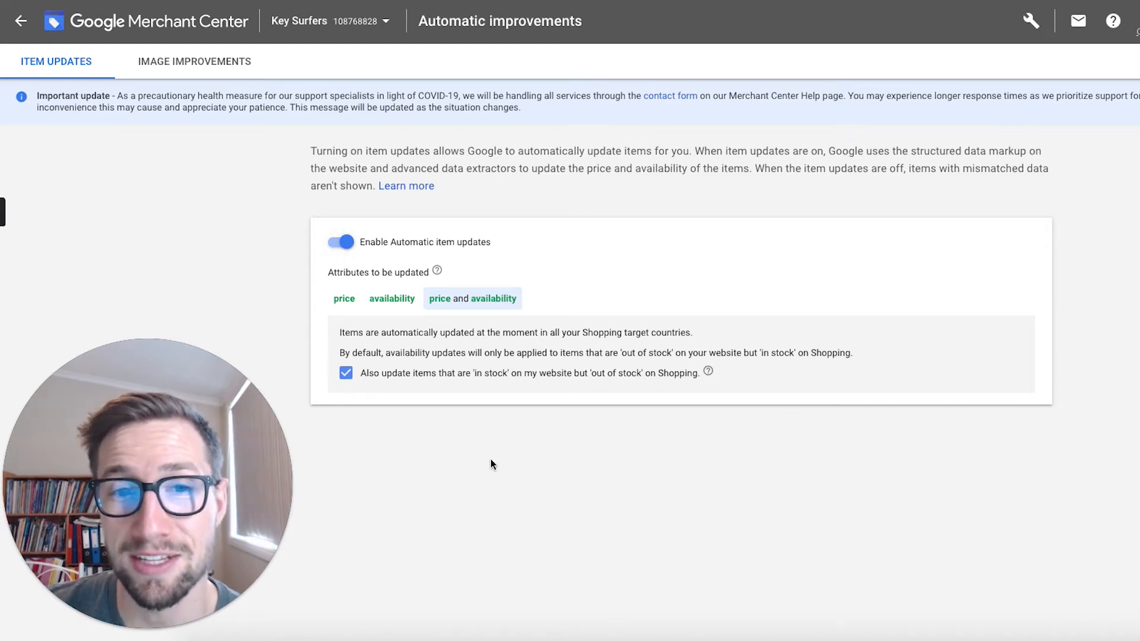
{"action": "mouse_move", "coordinate": [379, 208]}
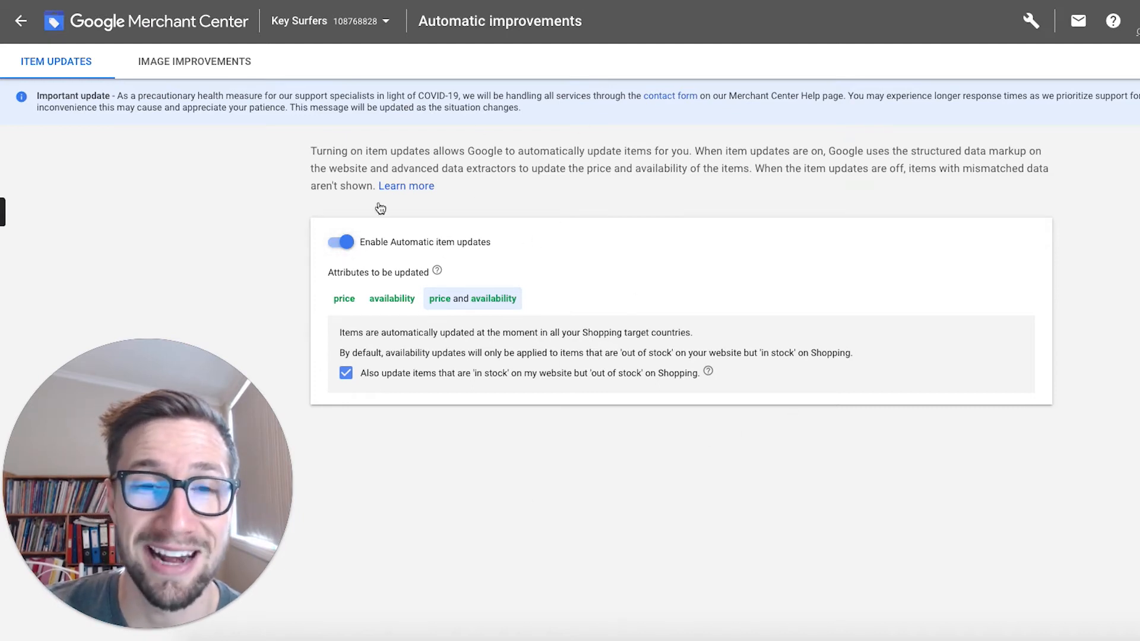
{"action": "mouse_move", "coordinate": [679, 307]}
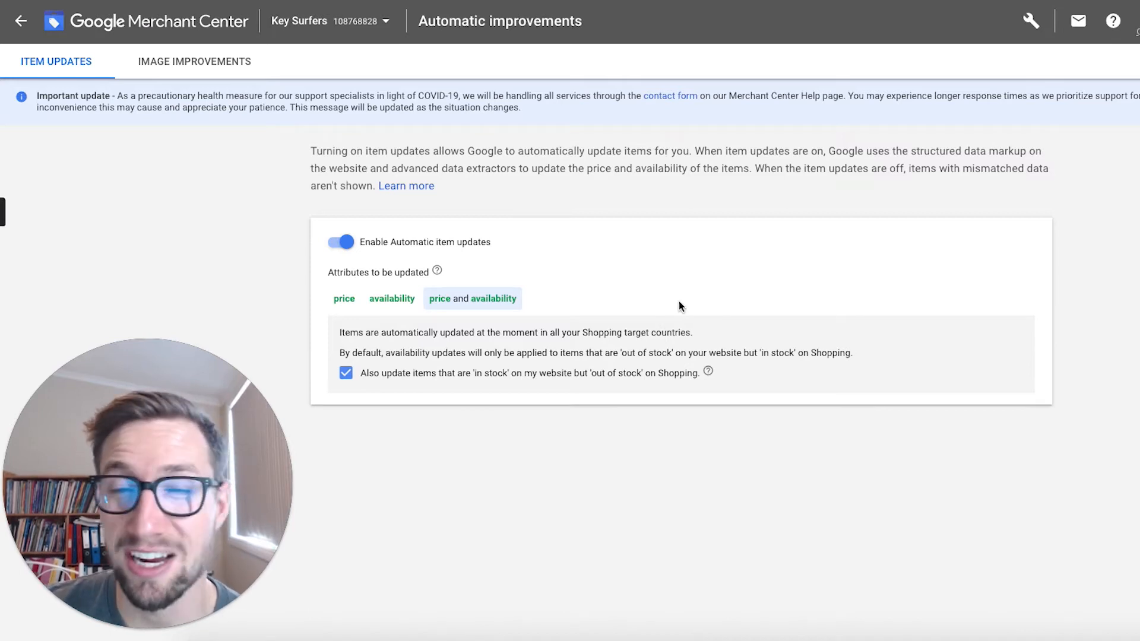
{"action": "left_click", "coordinate": [194, 61]}
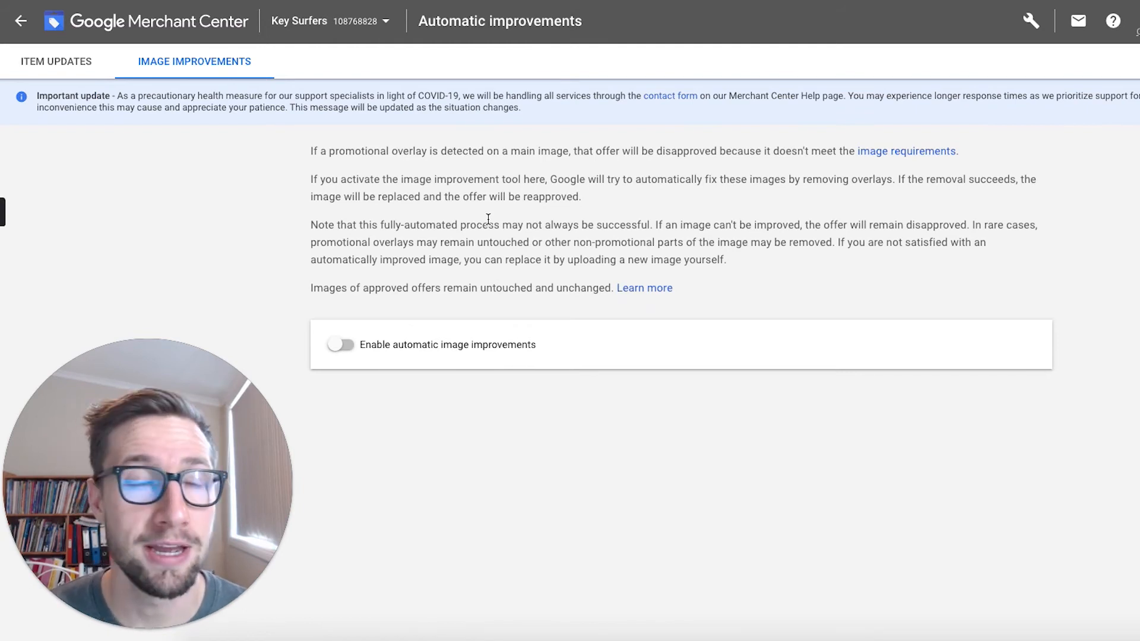
Review the Image improvements options, leaving them off, and return to Item updates.
{"action": "left_click", "coordinate": [56, 61]}
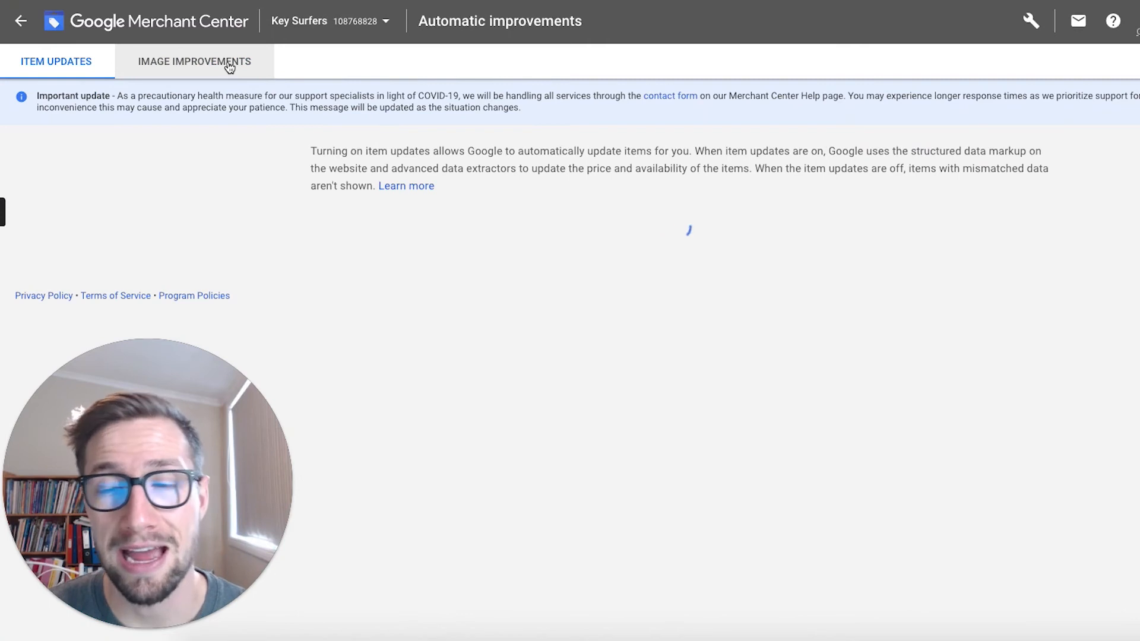